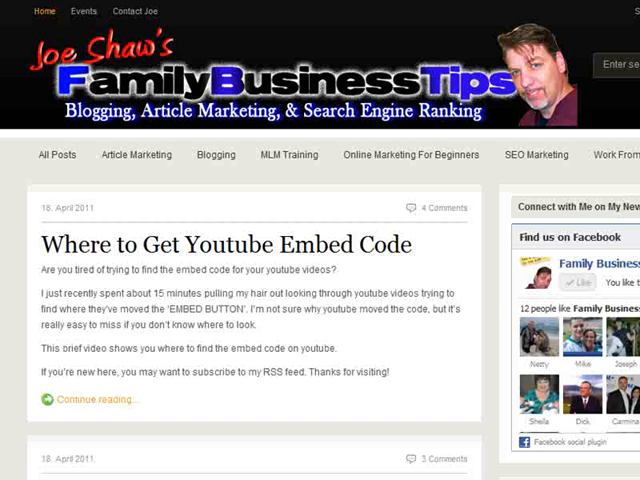
Review the blog homepage's right sidebar where the Facebook box sits
scroll(down, 3)
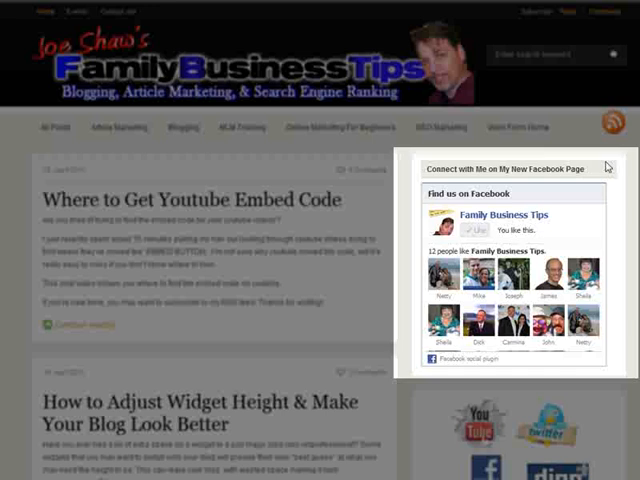
mouse_move(570, 204)
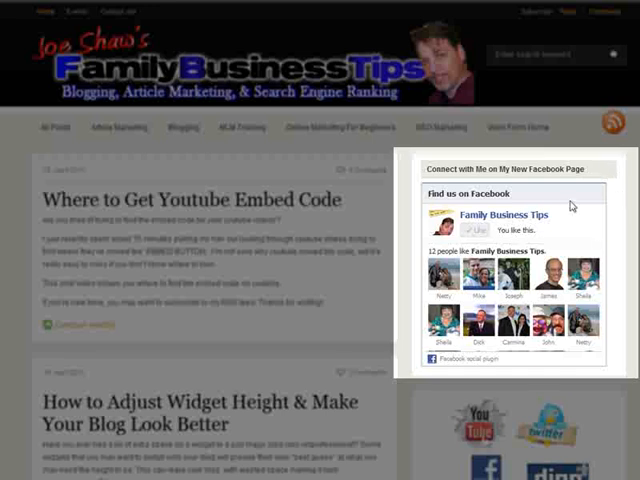
mouse_move(570, 204)
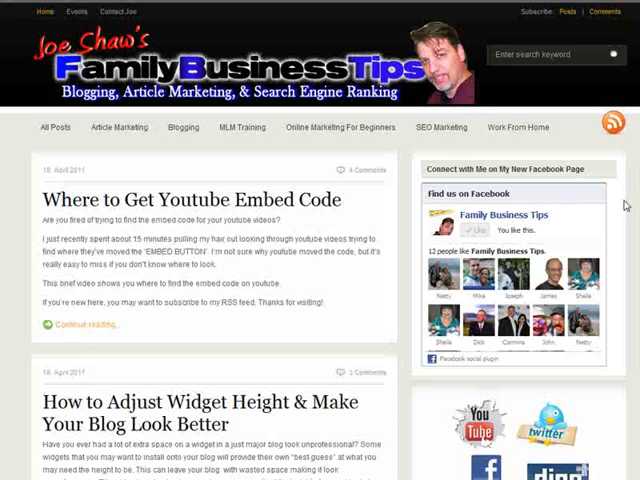
mouse_move(624, 204)
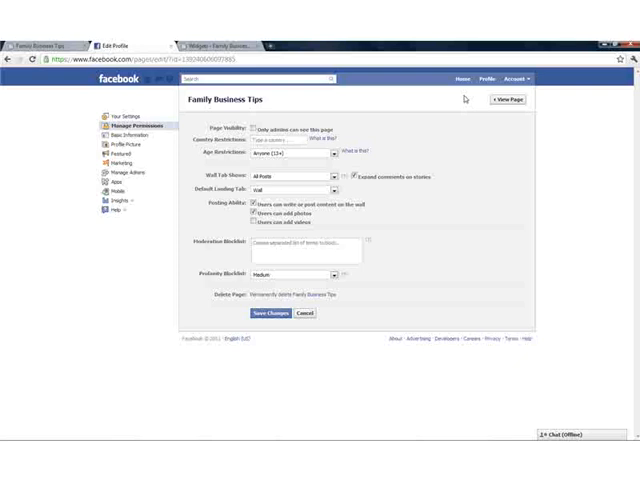
mouse_move(464, 98)
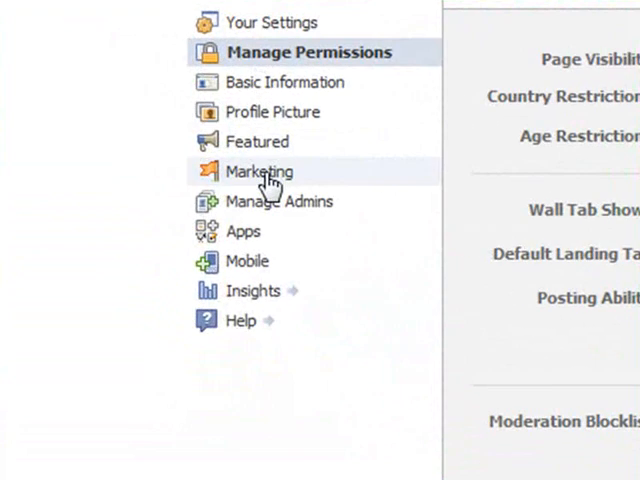
mouse_move(224, 52)
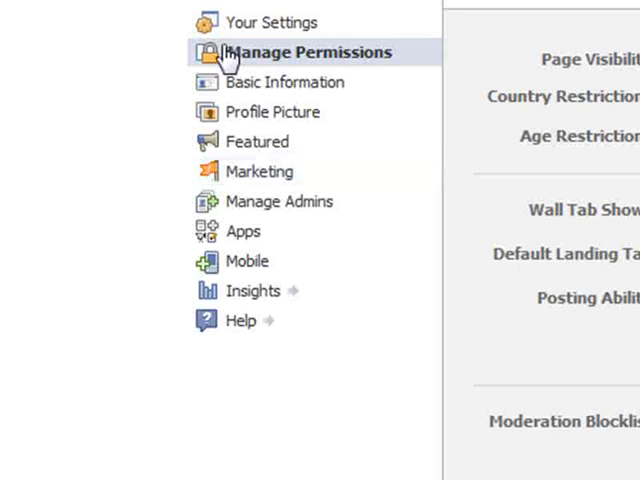
Show the Marketing section listing ways to promote the Family Business Tips page
click(266, 172)
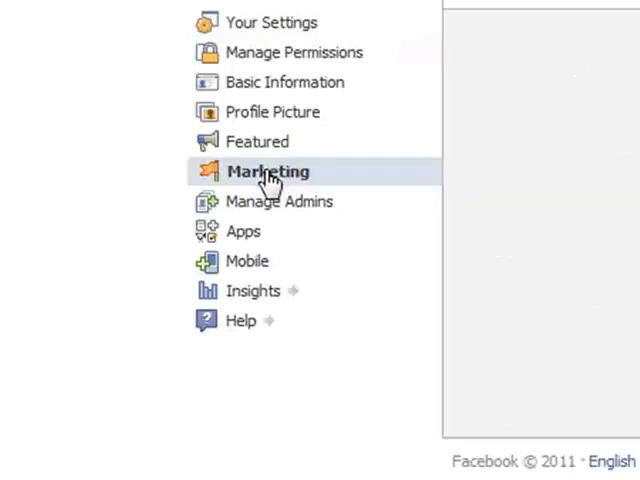
click(268, 172)
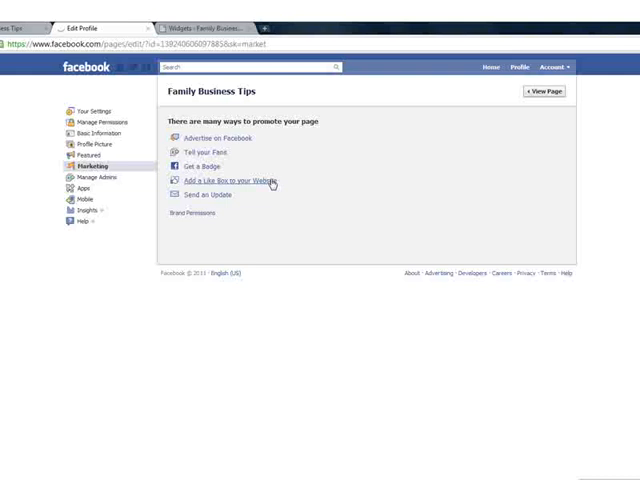
Start a Like Box for the Family Business Tips page with its URL and width
click(228, 180)
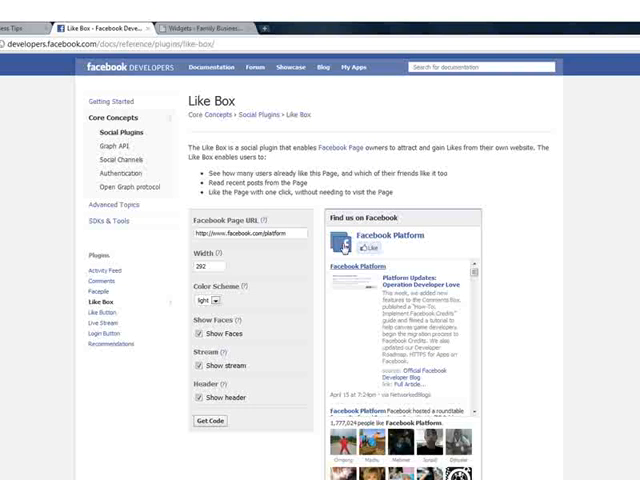
scroll(down, 3)
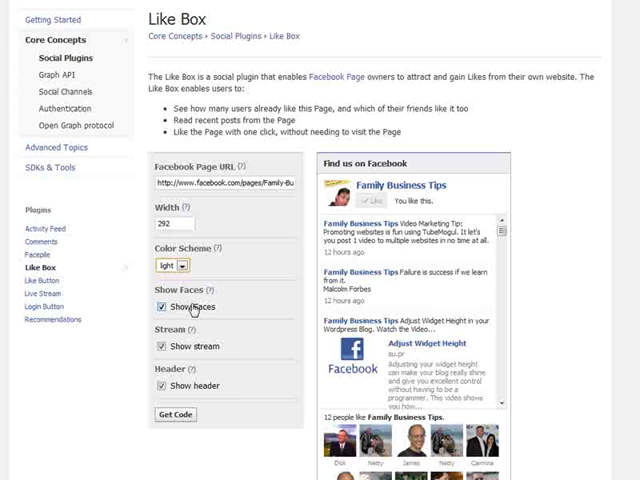
scroll(down, 3)
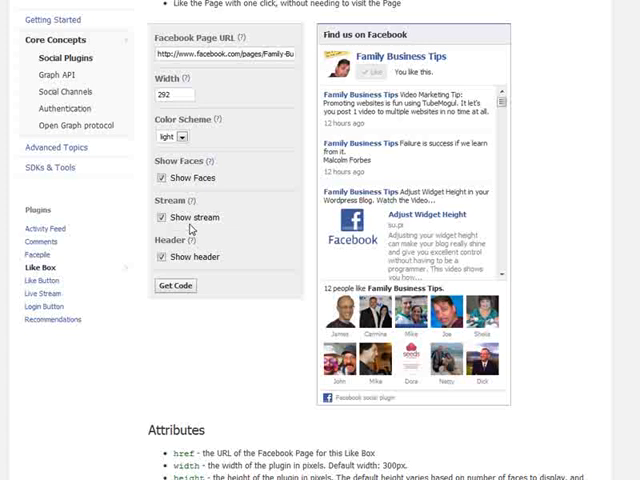
mouse_move(338, 42)
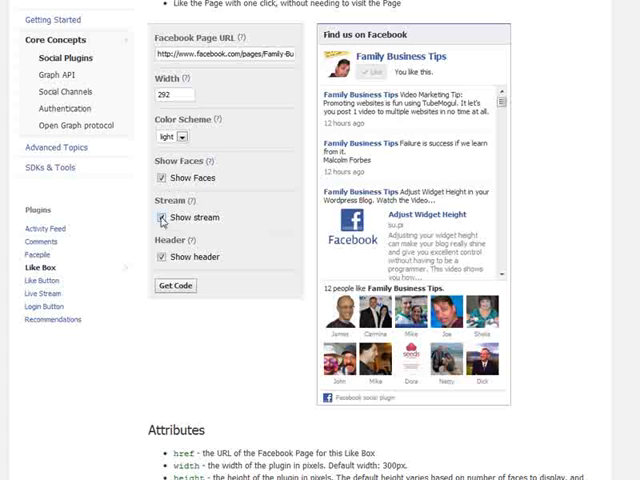
Leave Show stream off, keep faces and header, and get the Like Box code
click(160, 216)
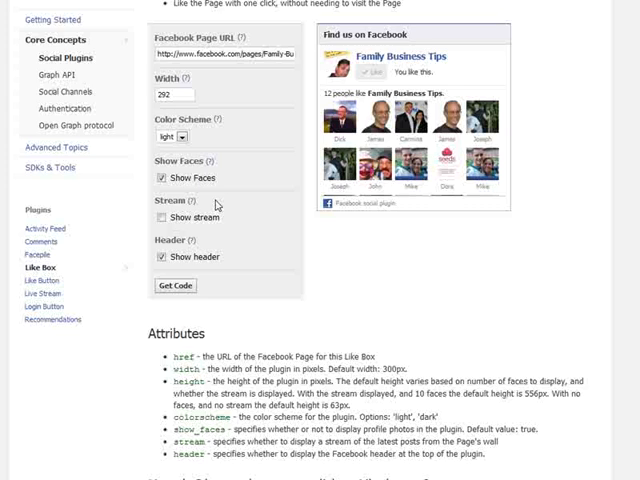
click(176, 286)
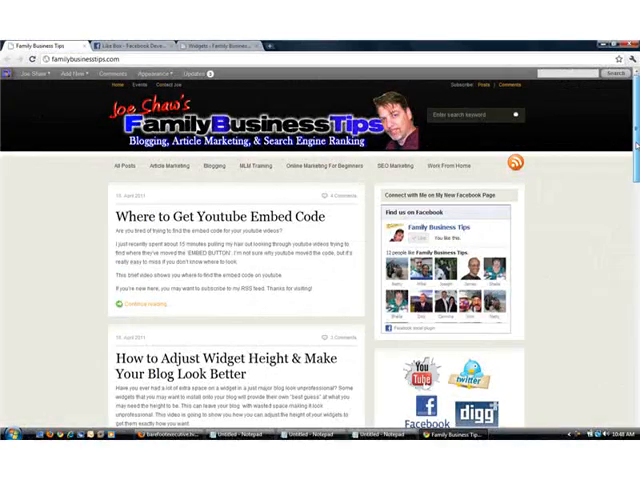
Reach the WordPress Widgets admin page via Dashboard > Appearance
scroll(down, 3)
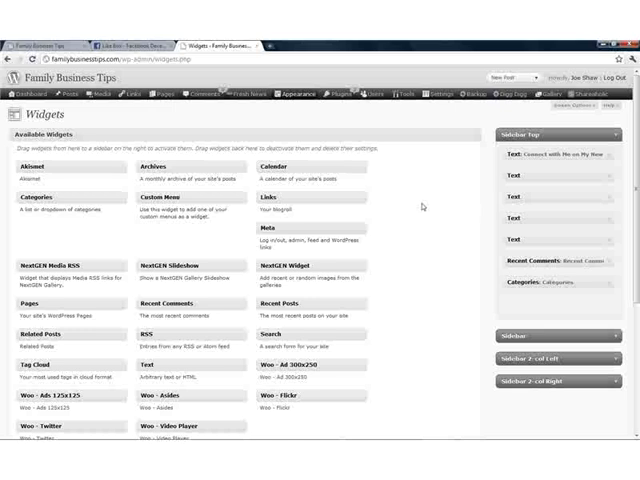
mouse_move(470, 168)
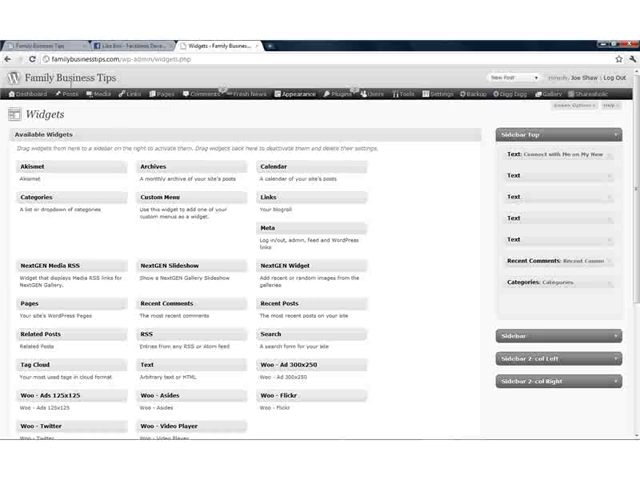
Place a Text widget in Sidebar Top ready to hold the Like Box code
click(296, 96)
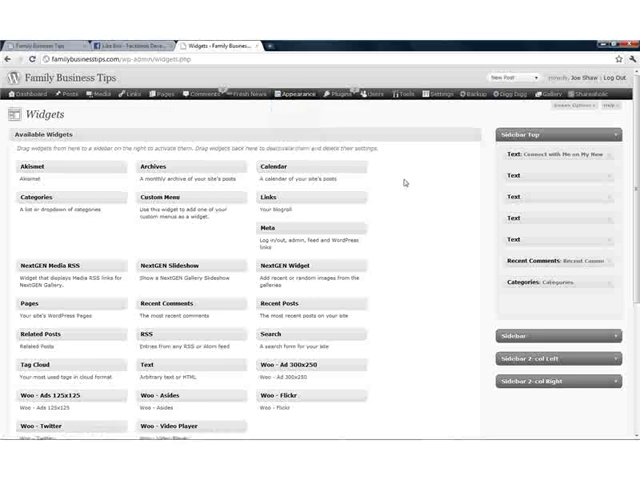
mouse_move(264, 220)
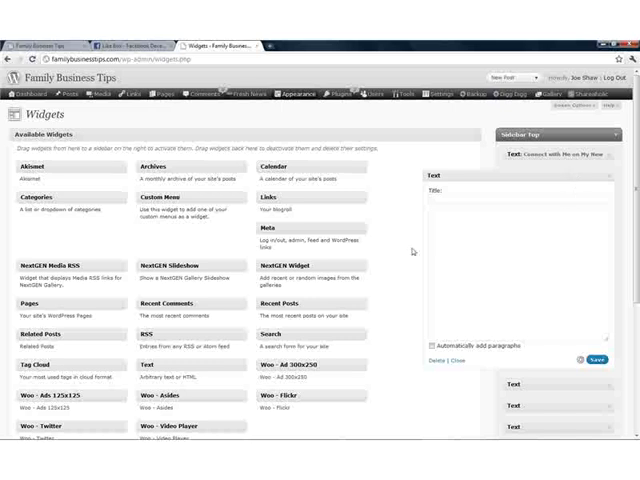
click(510, 250)
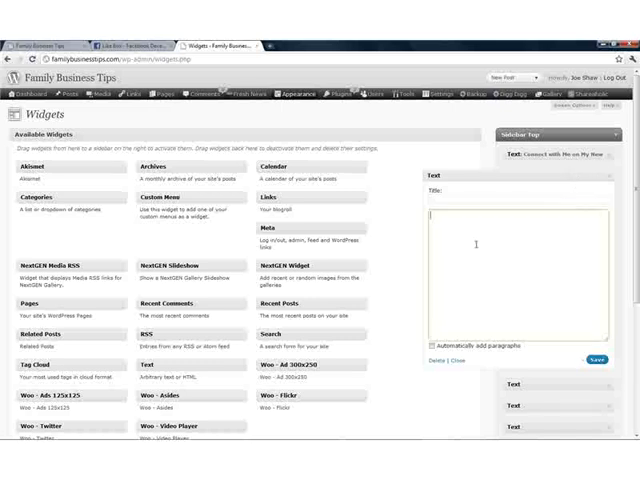
click(524, 196)
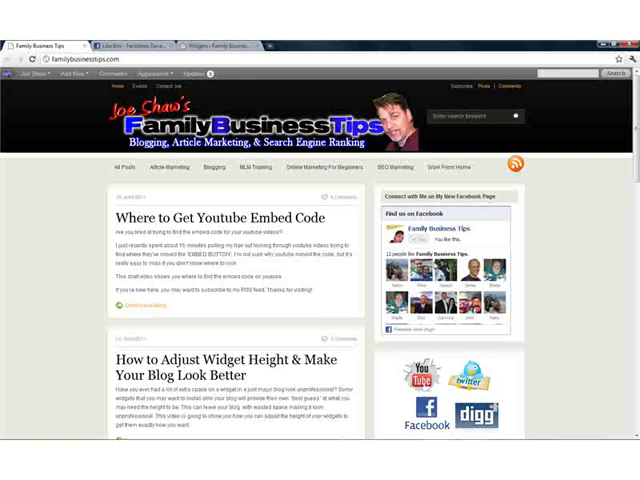
mouse_move(472, 240)
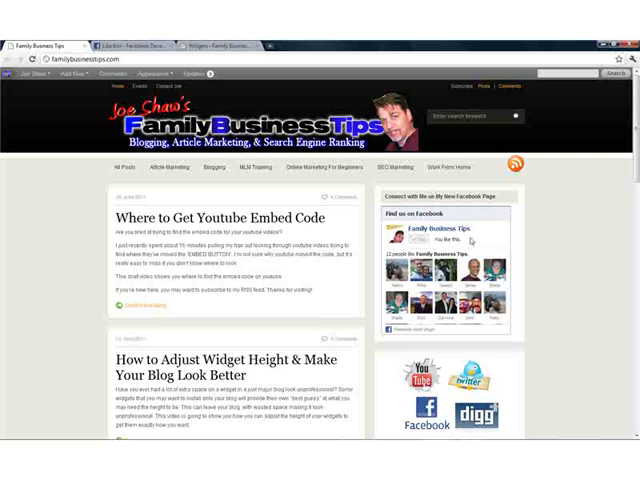